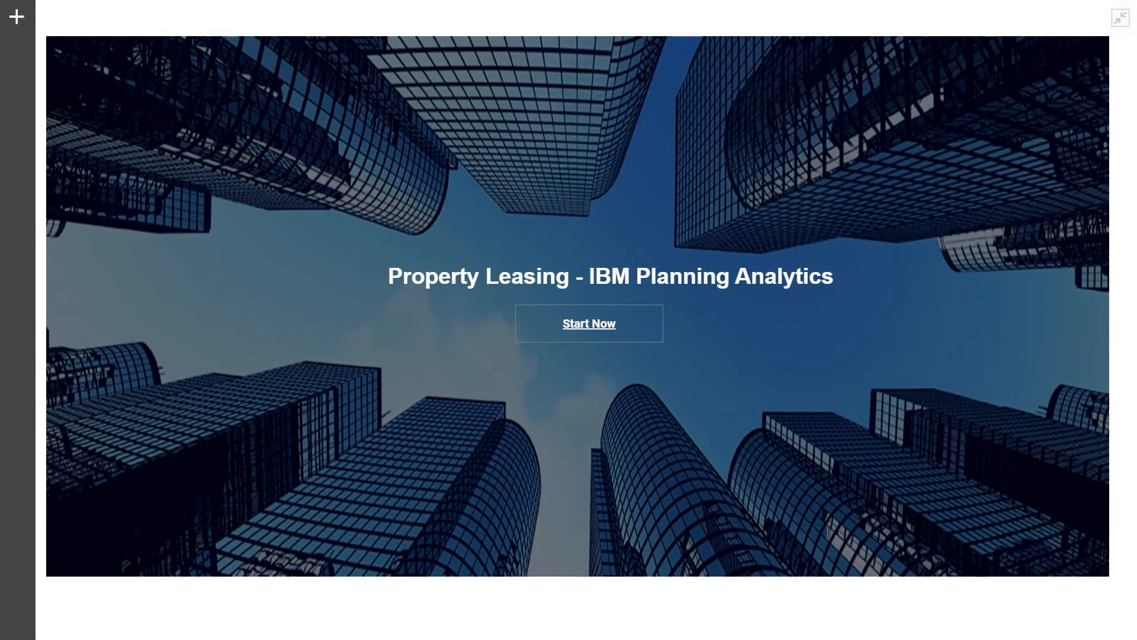
- Start the property leasing configuration and mark base rent as an applicable revenue type
click(589, 323)
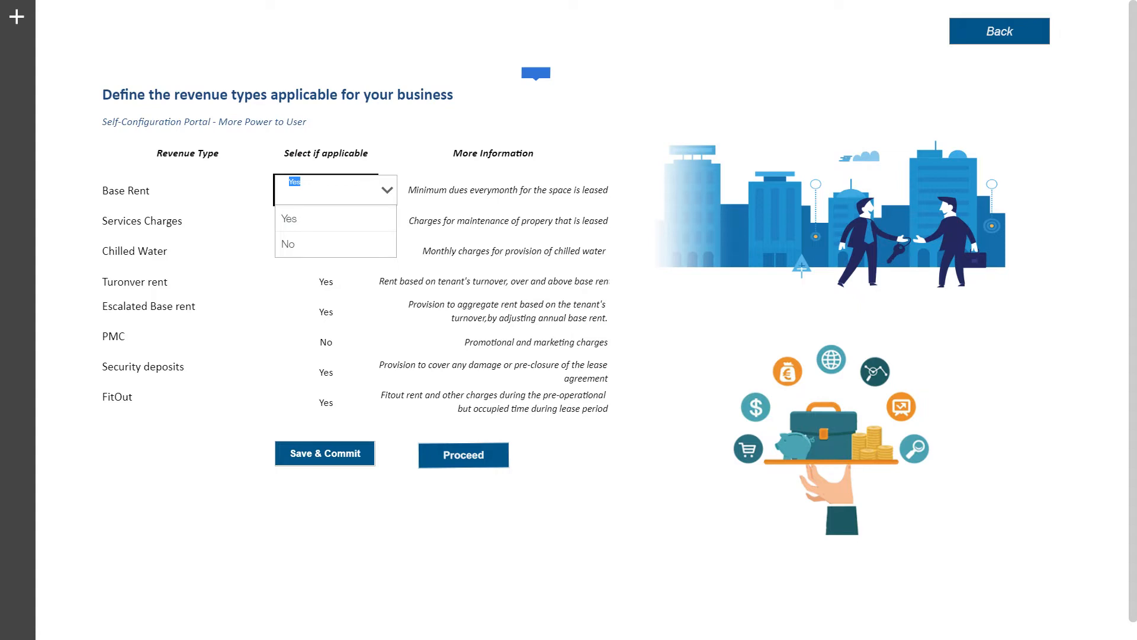
click(463, 455)
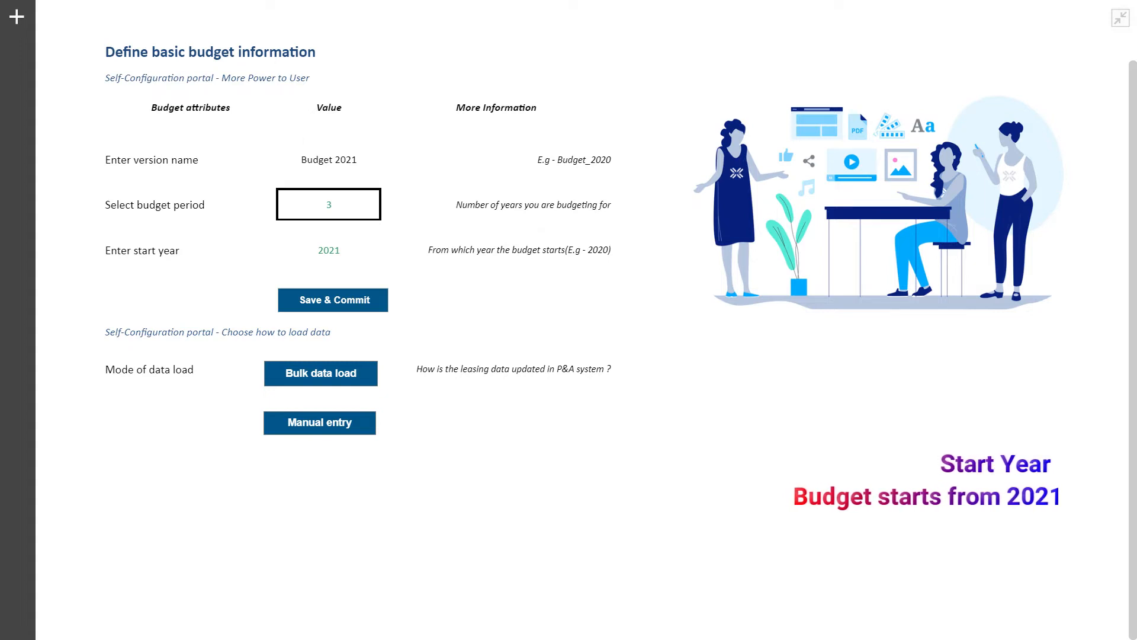
- Choose manual entry to start a new lease agreement for tenant Zara
click(320, 373)
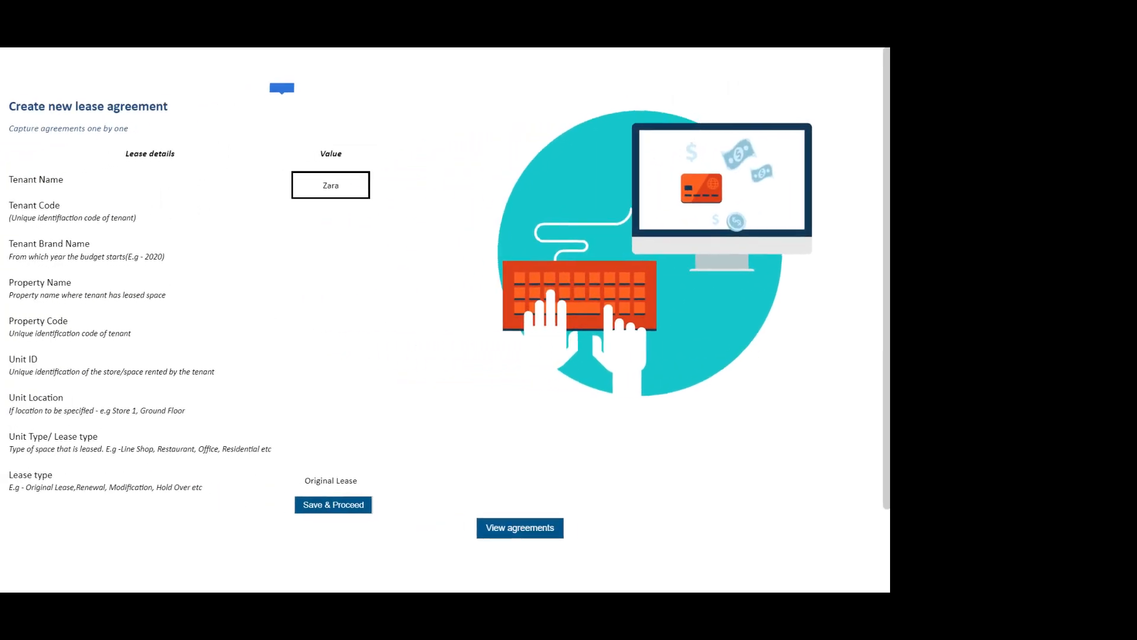
- Save the lease details with fit-out start 01/01/2019 and view all lease agreements
click(333, 504)
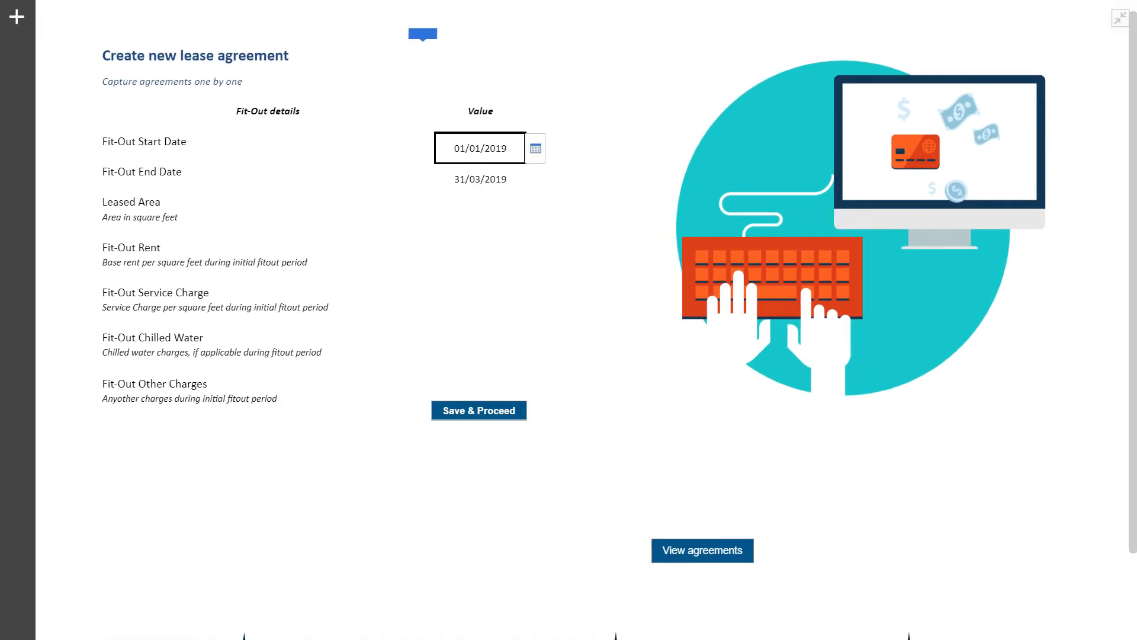
click(479, 410)
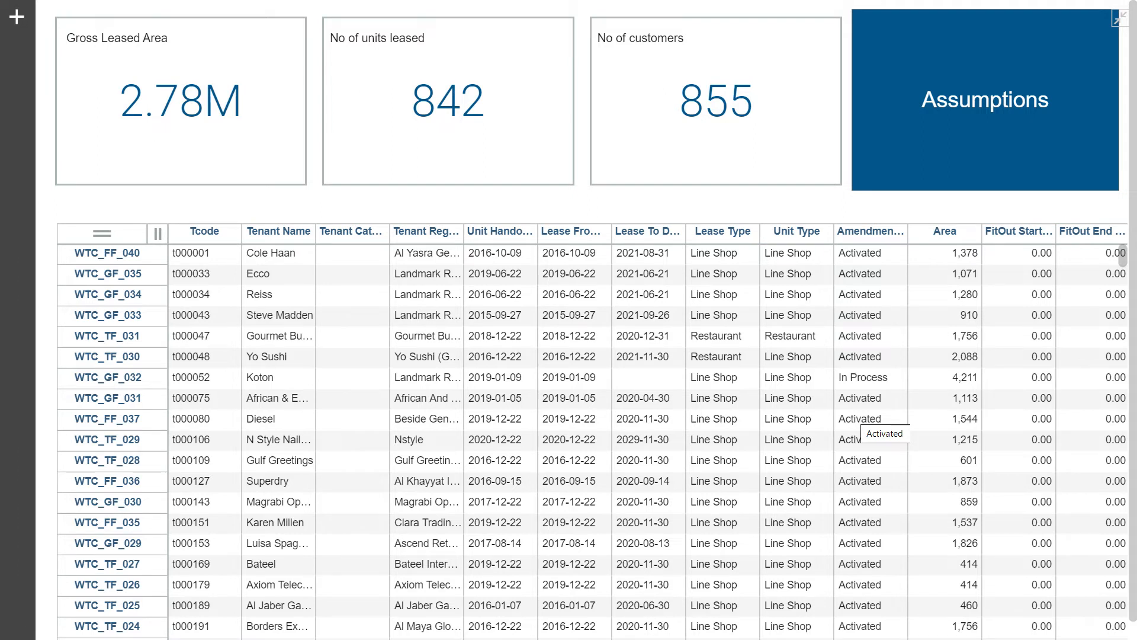
click(986, 100)
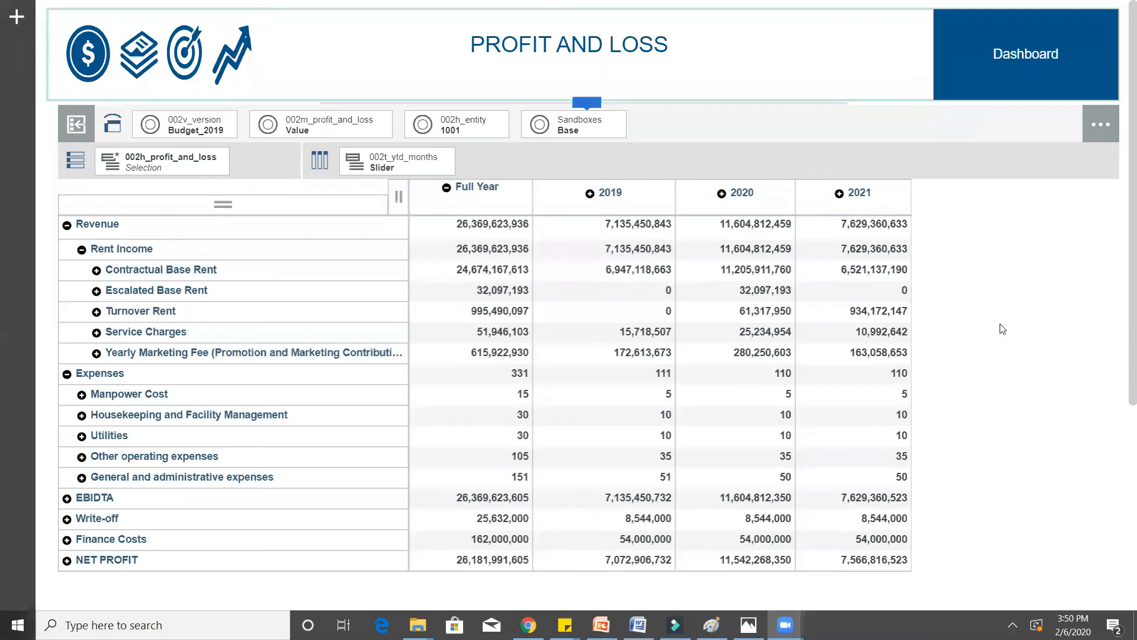
mouse_move(1026, 142)
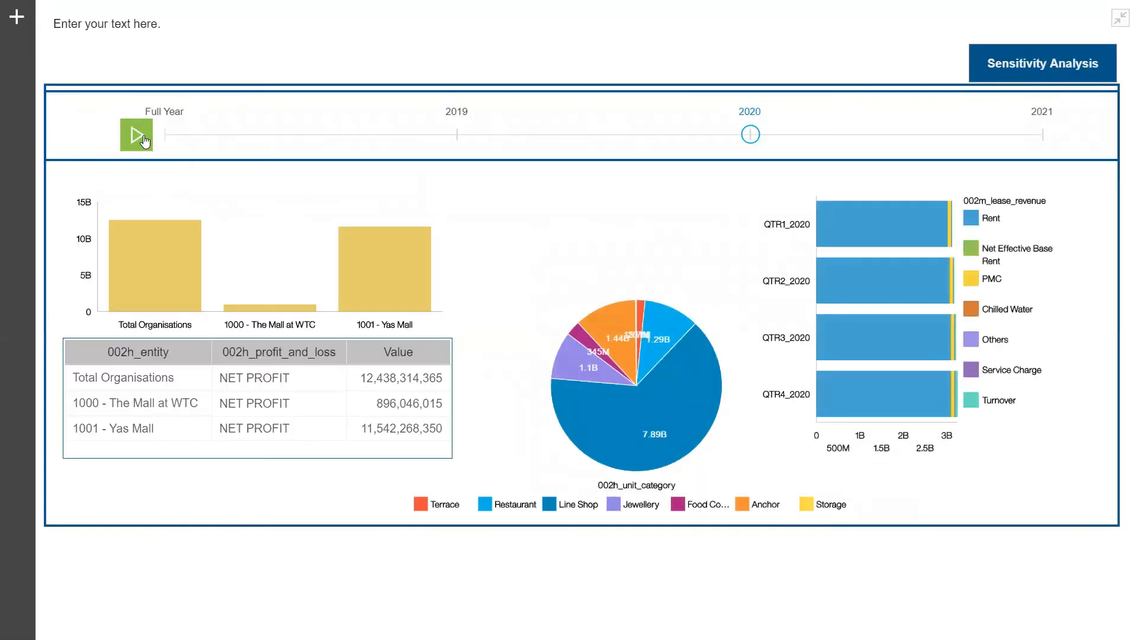
- Open Sensitivity Analysis and show the By Unit Category grid
click(136, 135)
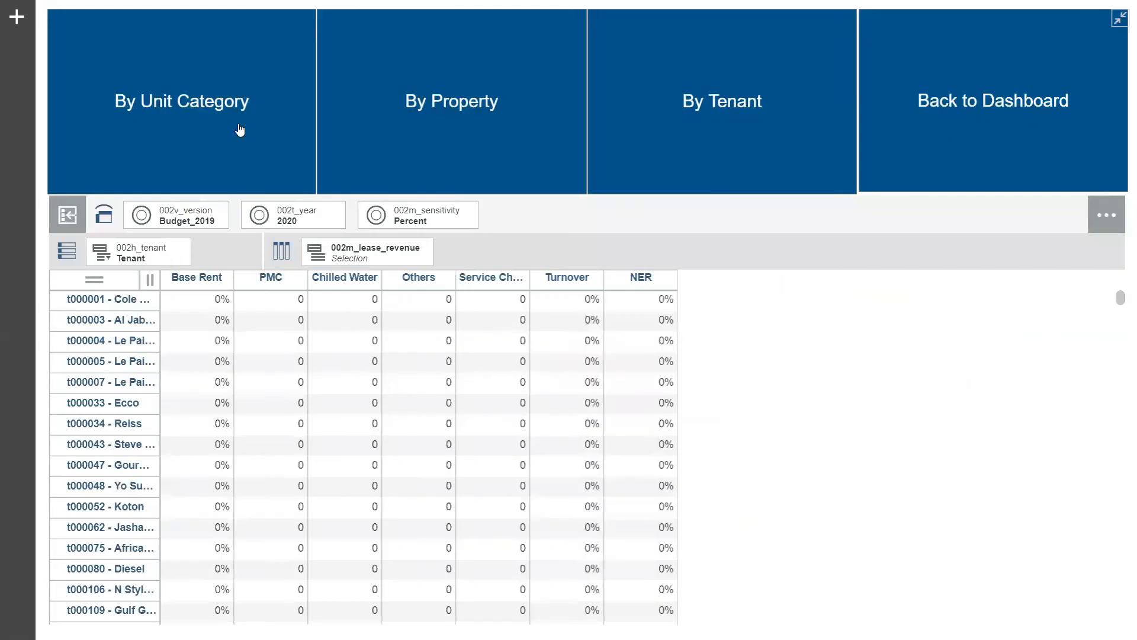
click(181, 100)
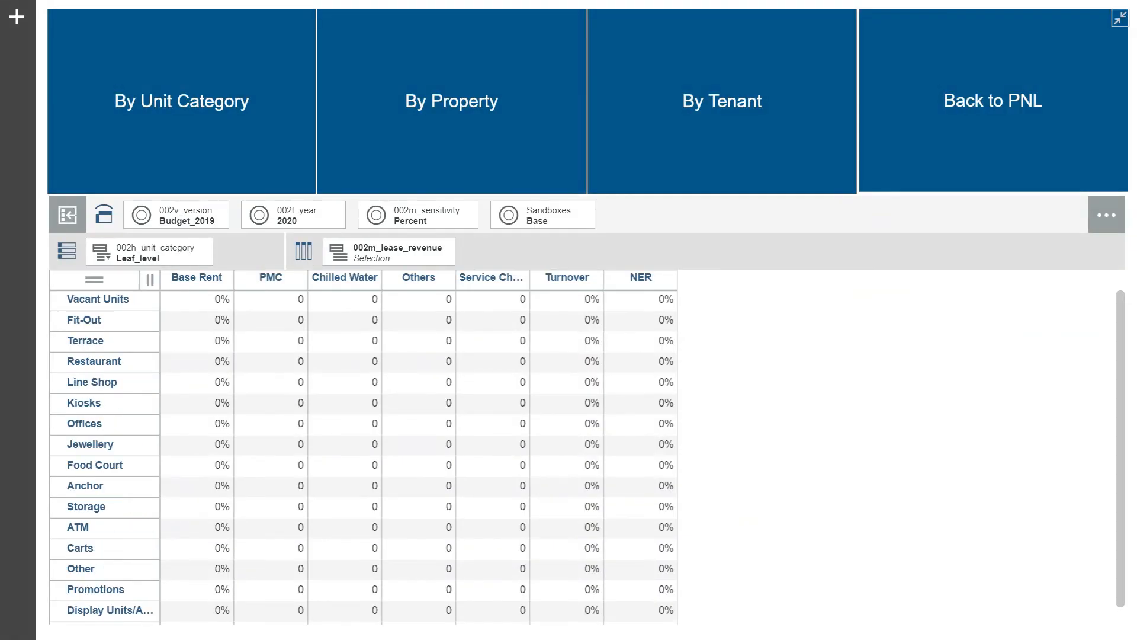